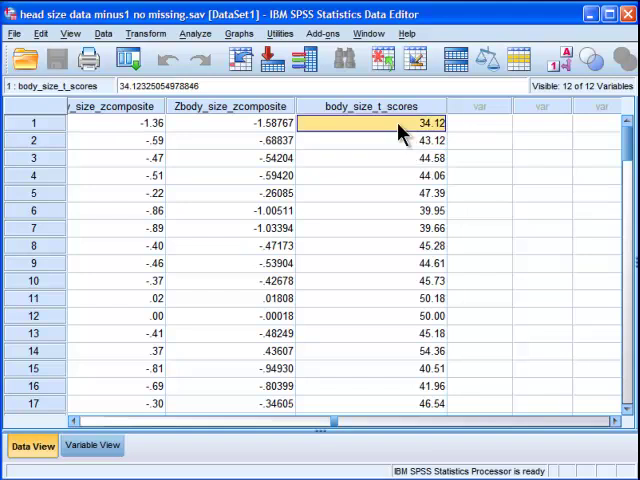
mouse_move(328, 400)
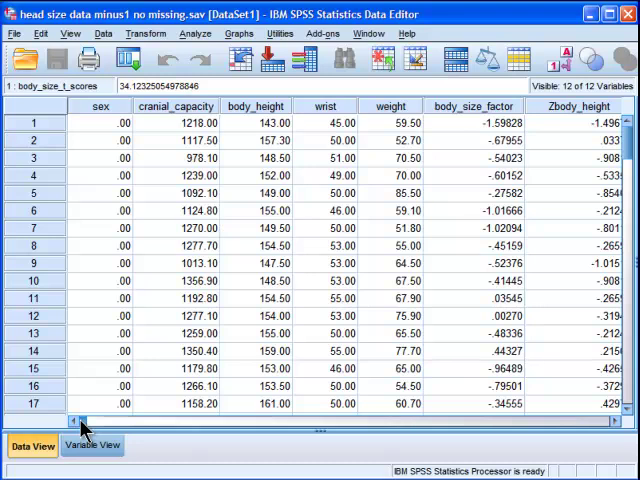
Review the cranial_capacity, Zbody_height and body_size_factor values in Data View.
click(176, 122)
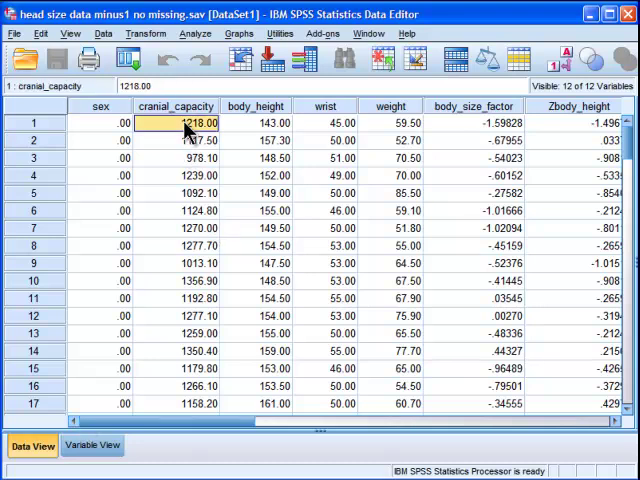
click(100, 122)
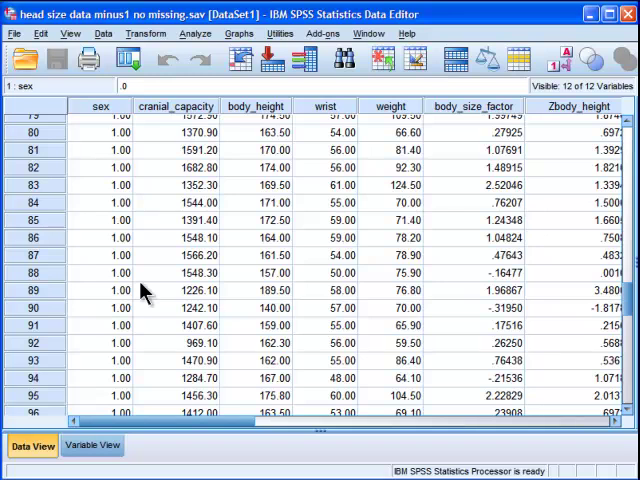
click(100, 256)
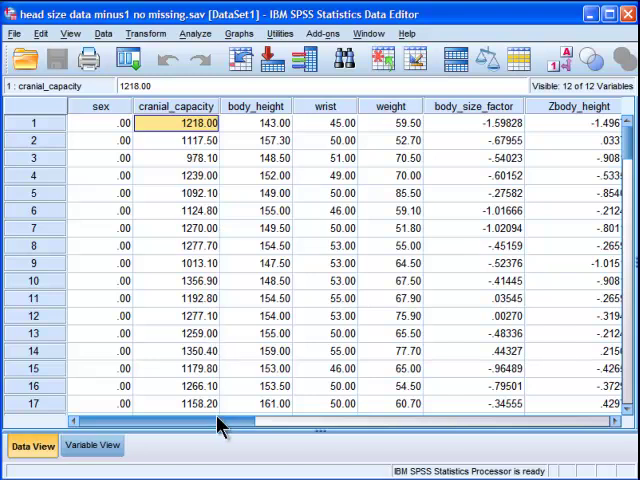
mouse_move(500, 112)
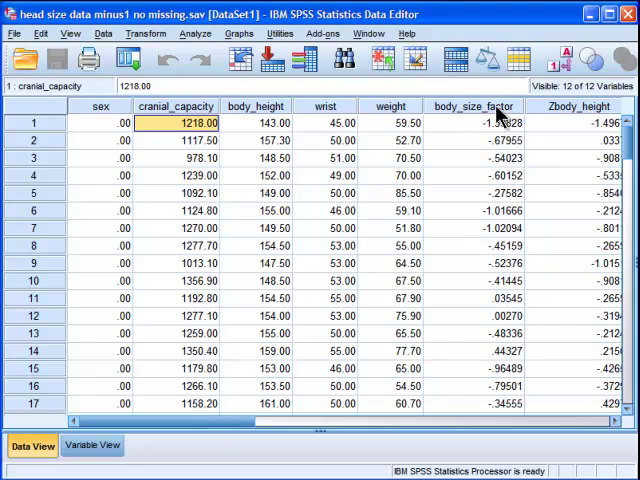
click(472, 106)
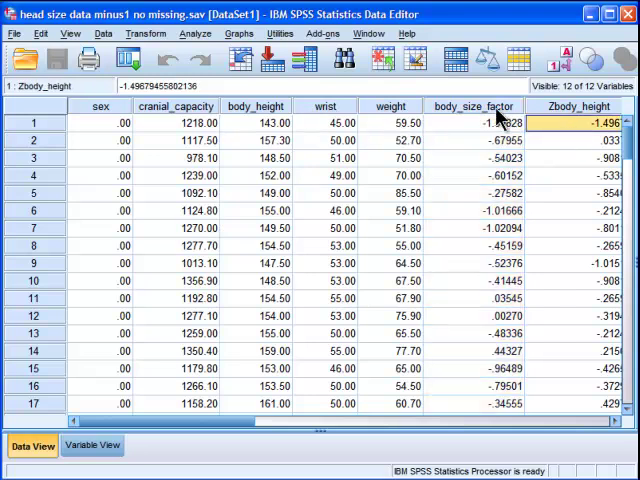
click(472, 106)
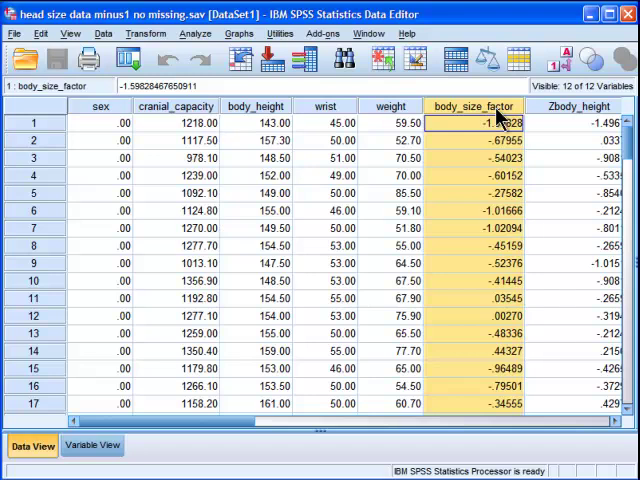
mouse_move(496, 118)
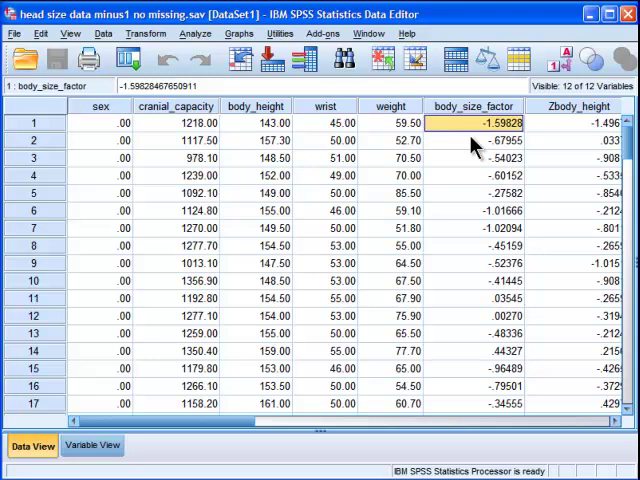
mouse_move(476, 144)
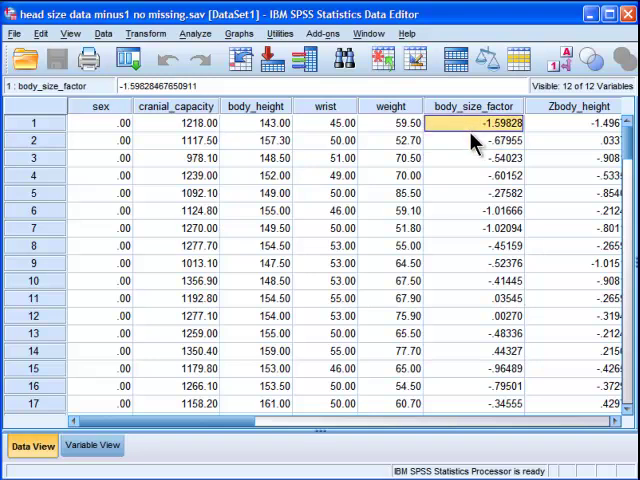
click(472, 140)
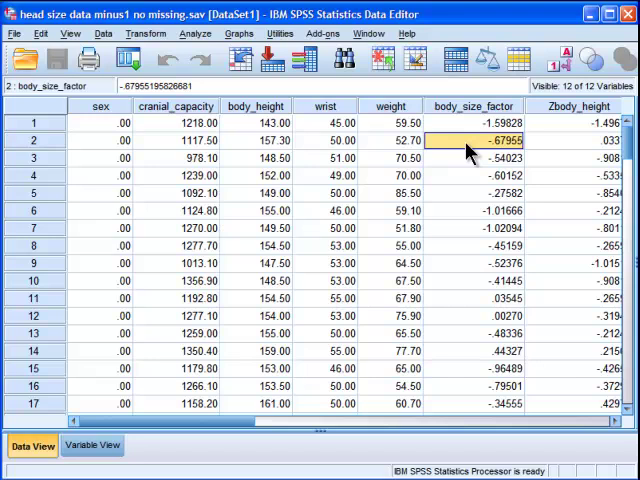
mouse_move(242, 398)
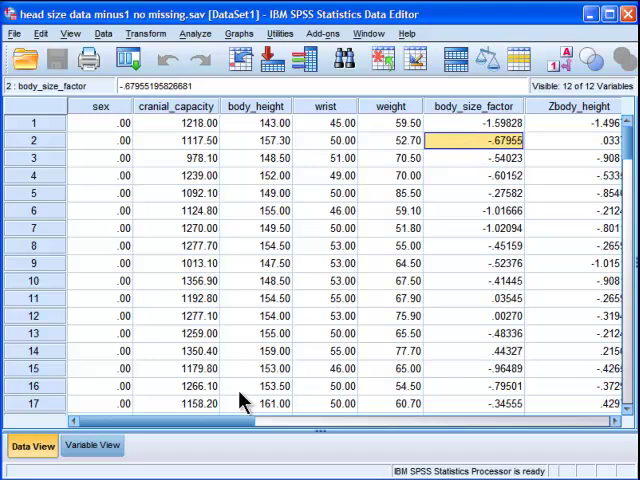
scroll(right, 3)
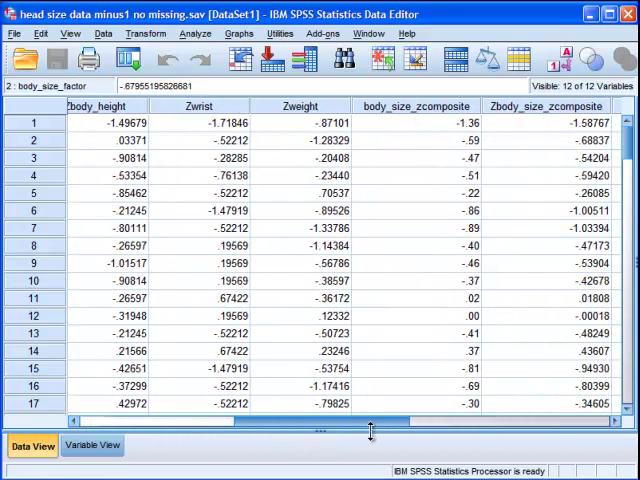
scroll(right, 3)
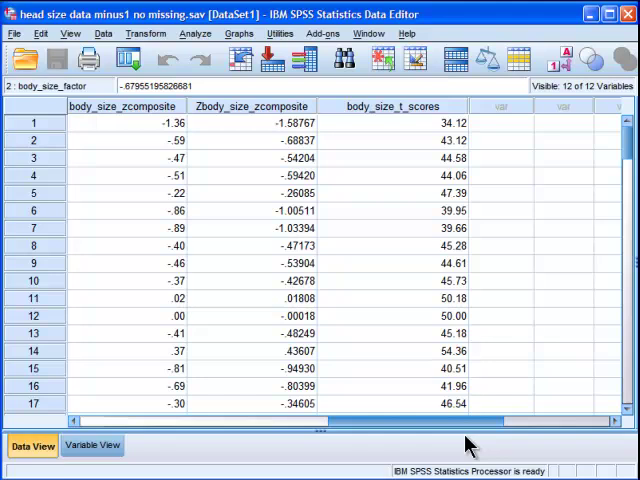
click(396, 104)
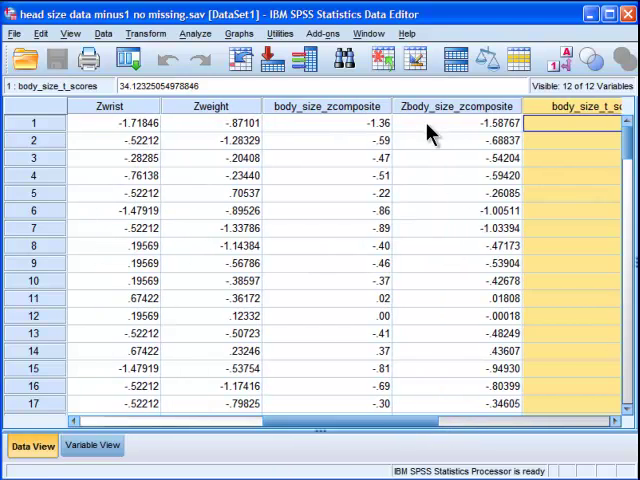
click(456, 122)
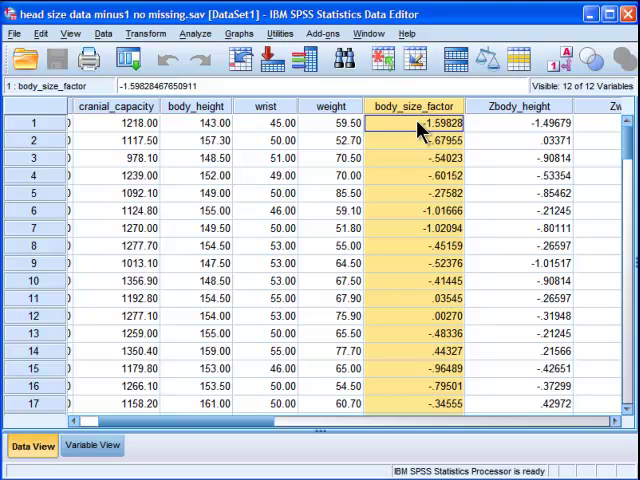
mouse_move(420, 128)
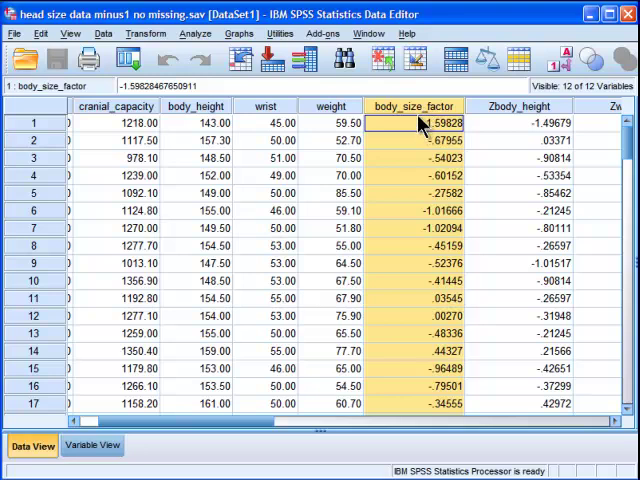
mouse_move(420, 144)
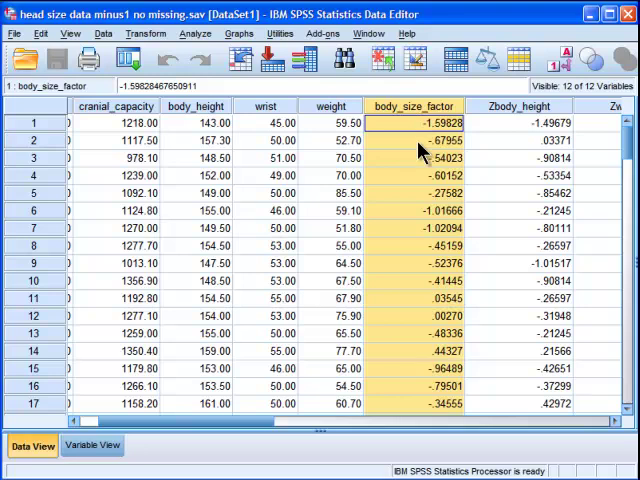
Compare the body_size_t_scores and cranial_capacity columns and the empty cells beside them.
click(414, 122)
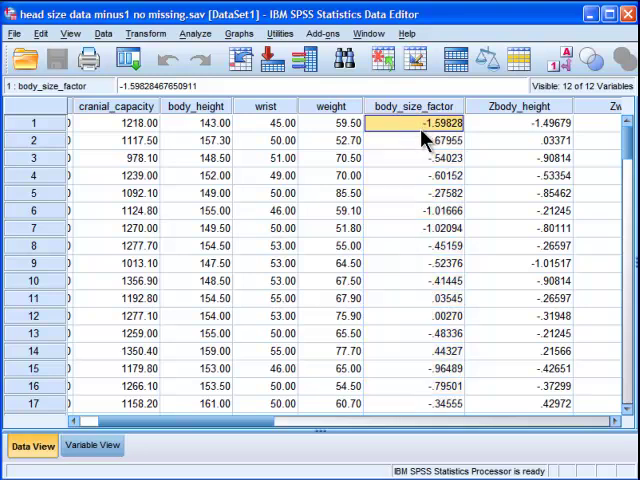
mouse_move(458, 148)
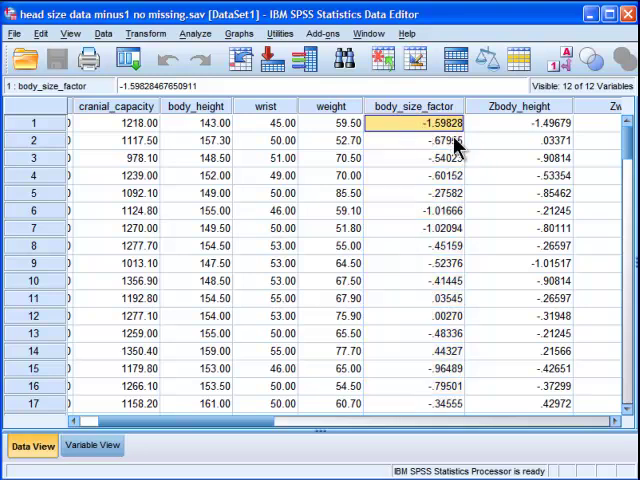
mouse_move(448, 376)
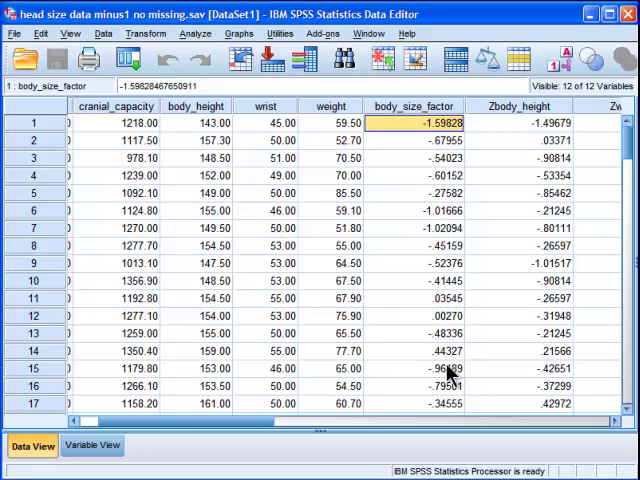
click(412, 316)
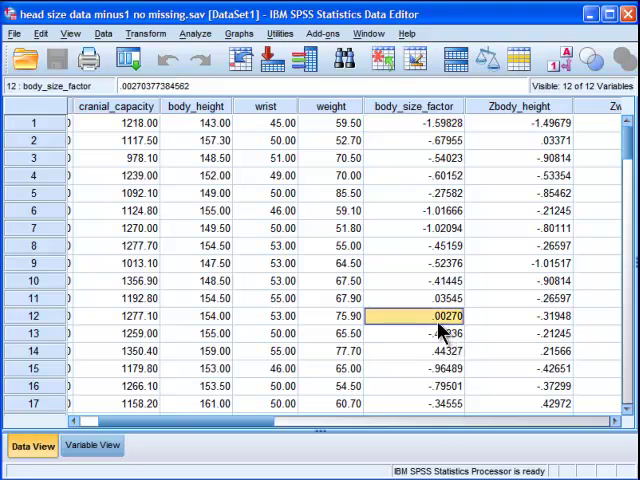
click(412, 104)
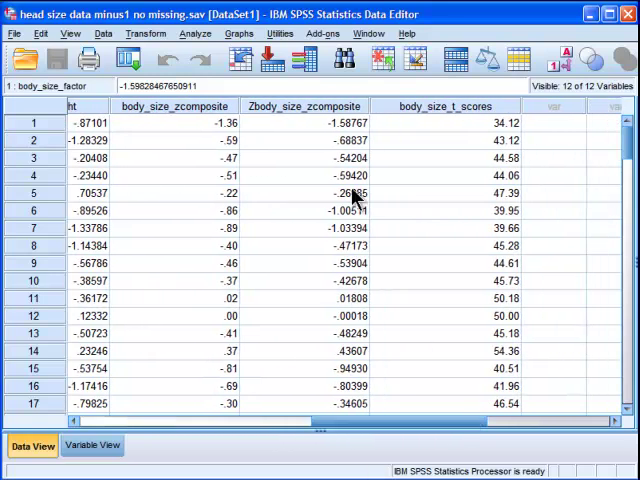
click(304, 104)
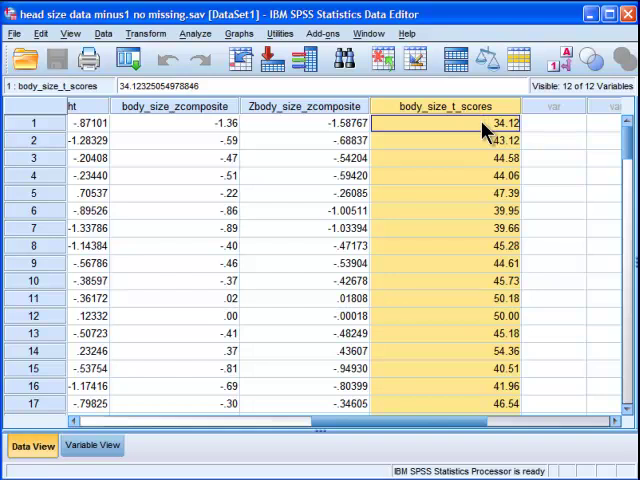
mouse_move(480, 148)
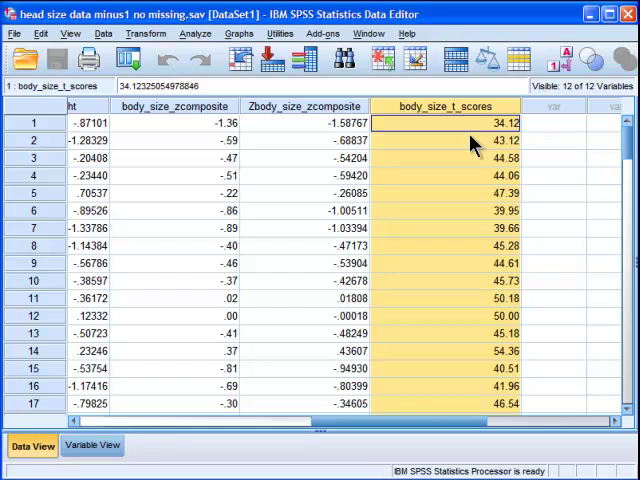
mouse_move(432, 408)
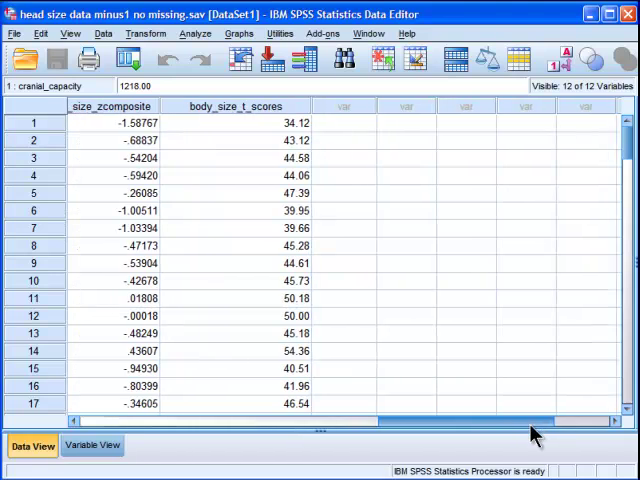
click(332, 104)
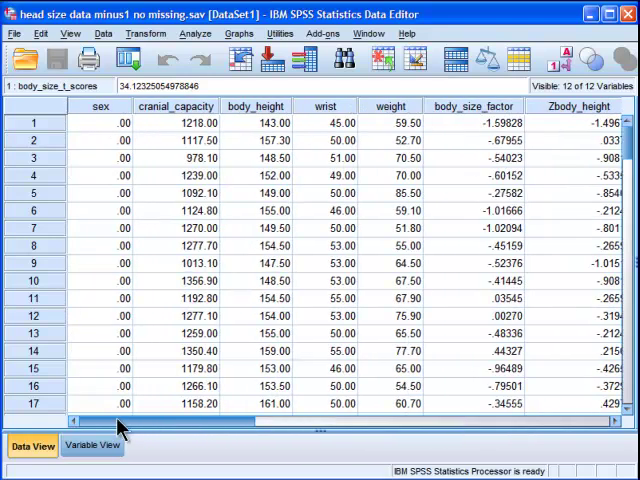
click(176, 106)
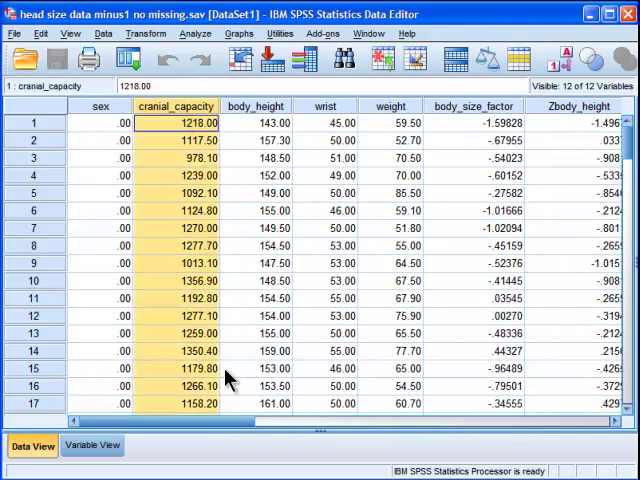
scroll(right, 3)
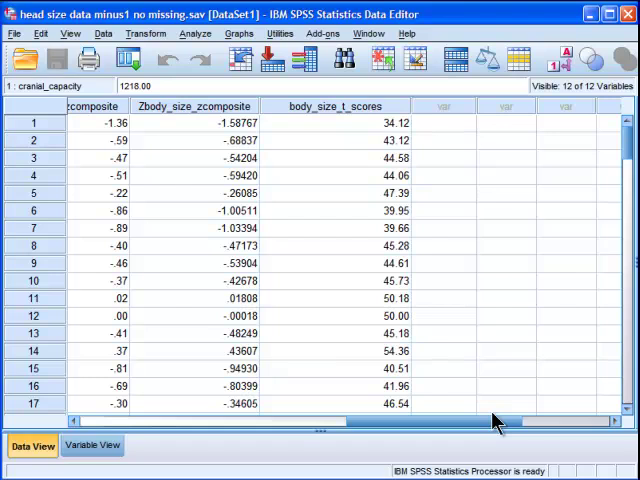
mouse_move(444, 172)
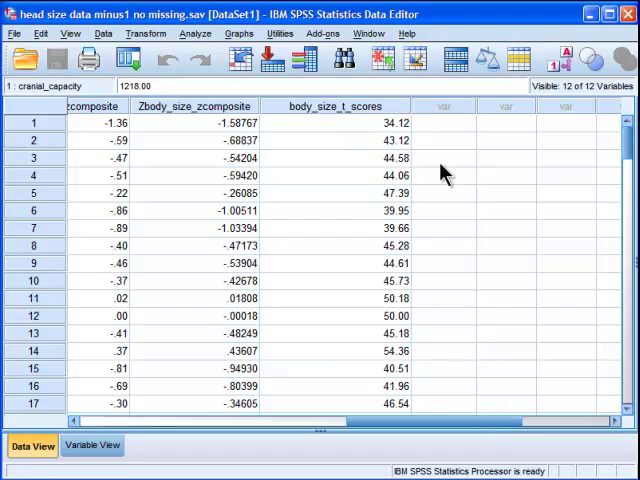
click(444, 122)
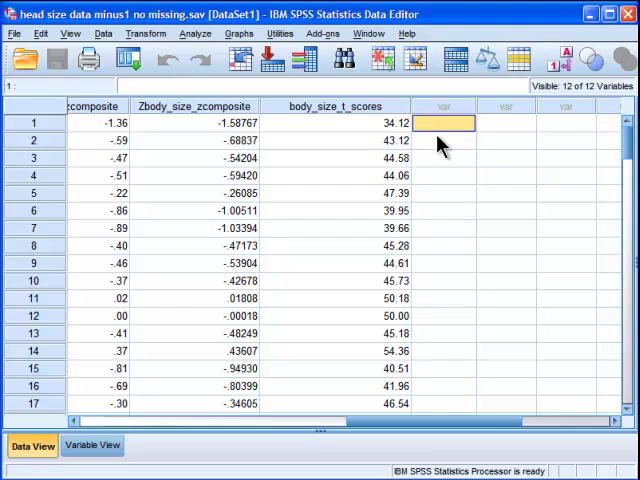
click(444, 140)
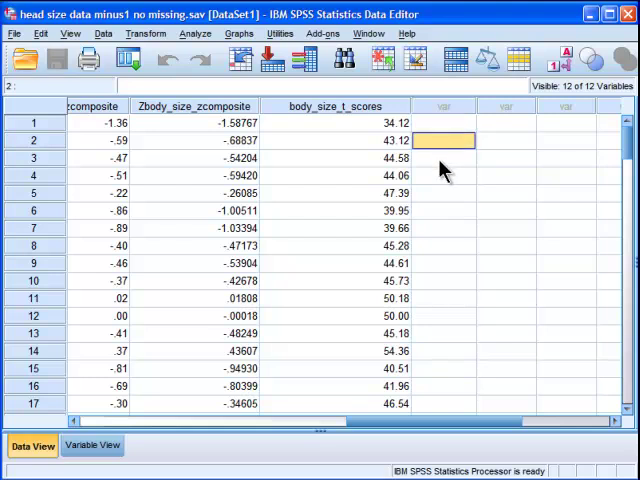
click(444, 122)
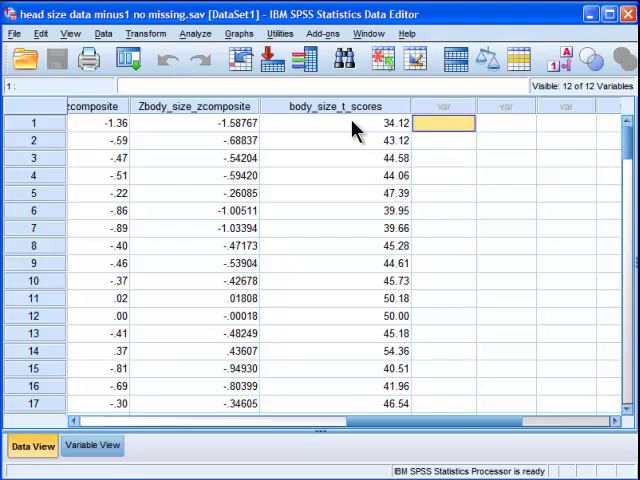
click(332, 104)
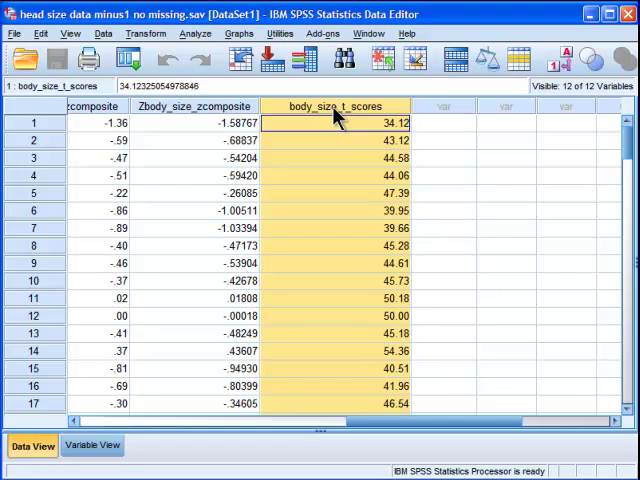
Start Transform > Compute Variable with cranial_ratio as the target variable.
click(146, 32)
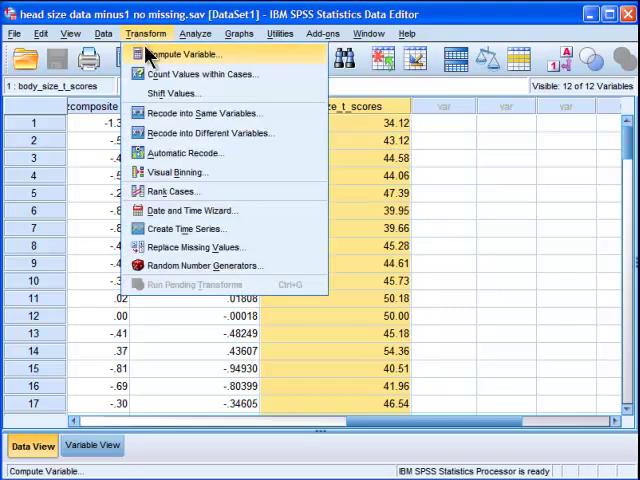
click(188, 54)
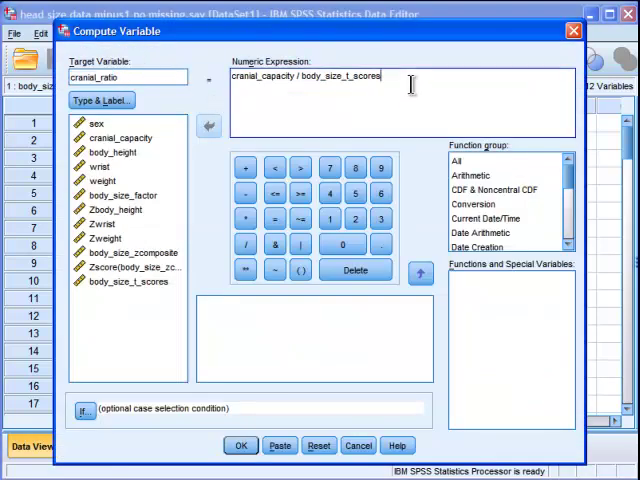
click(318, 444)
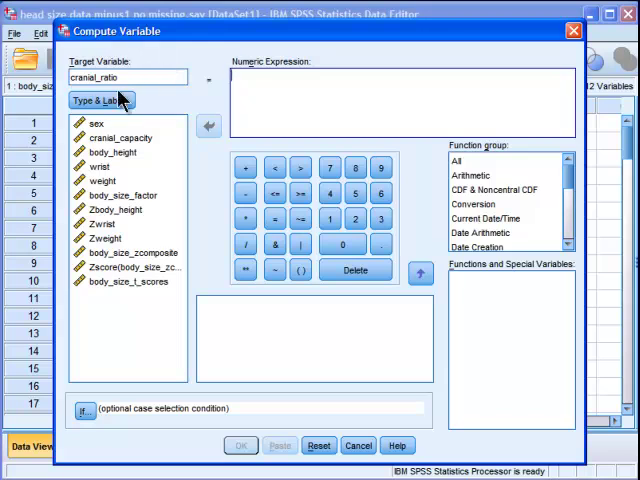